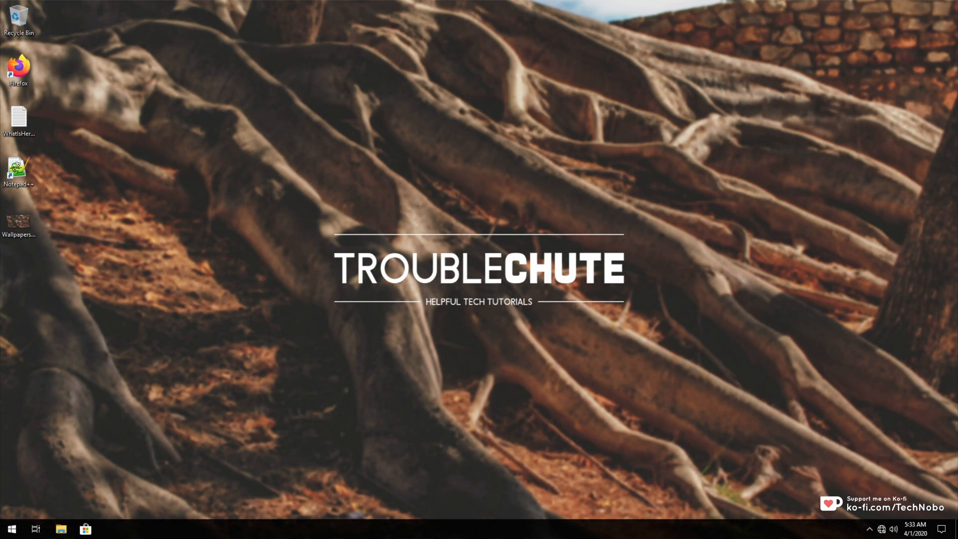
# Check the wired connection in the network flyout, which reports No Internet.
pyautogui.click(880, 529)
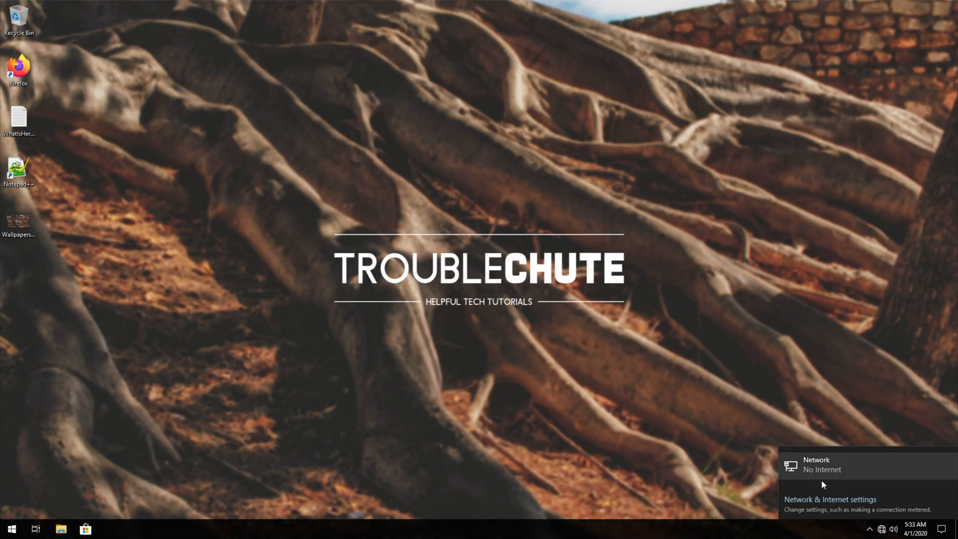
pyautogui.moveTo(845, 470)
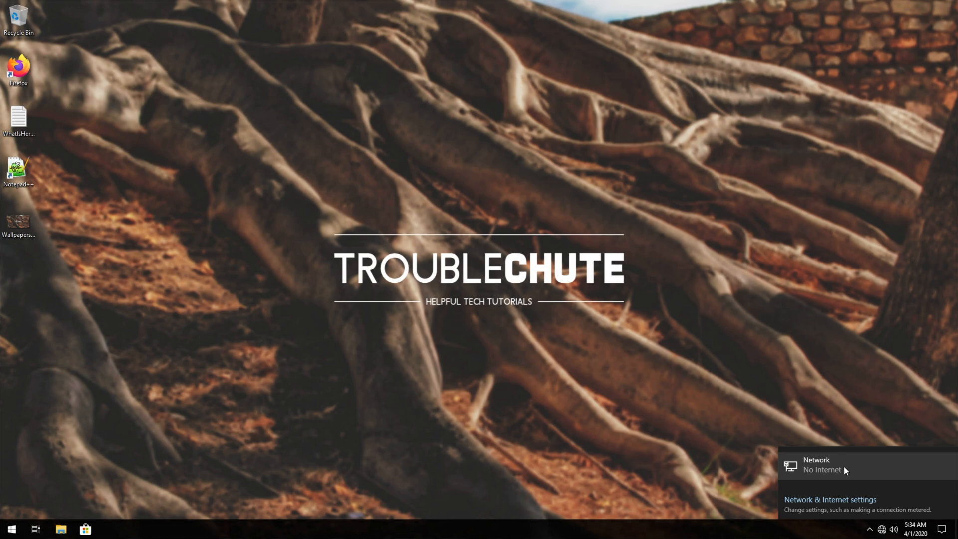
pyautogui.moveTo(784, 485)
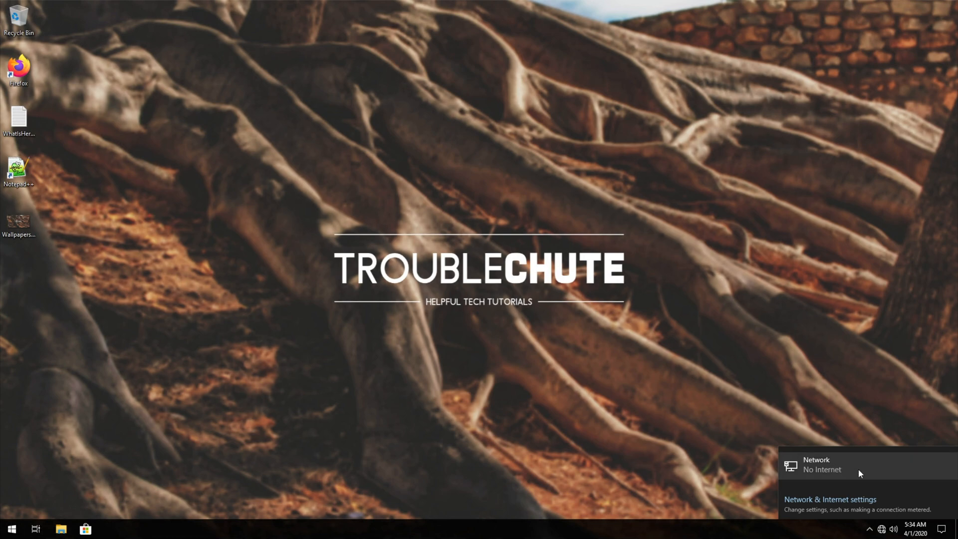
pyautogui.moveTo(863, 476)
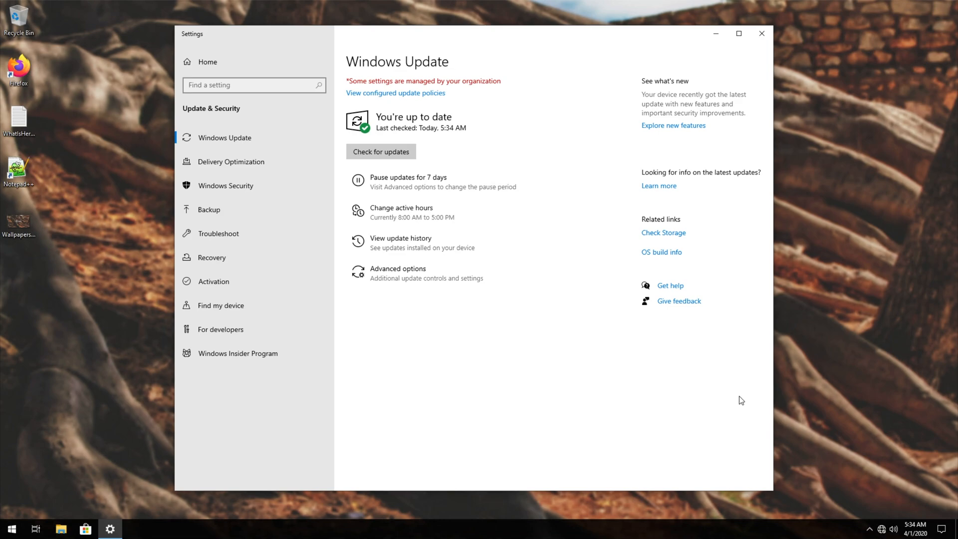
pyautogui.moveTo(646, 377)
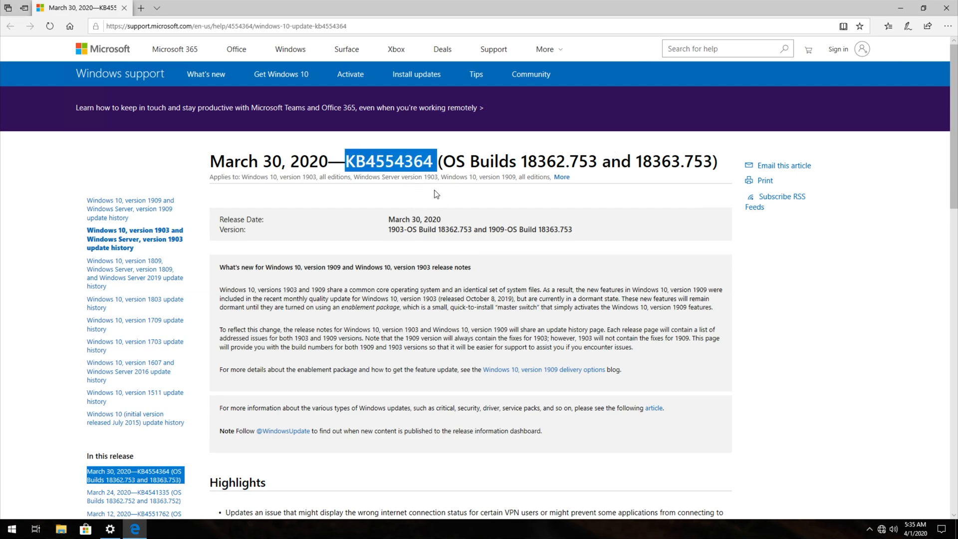
pyautogui.scroll(-3)
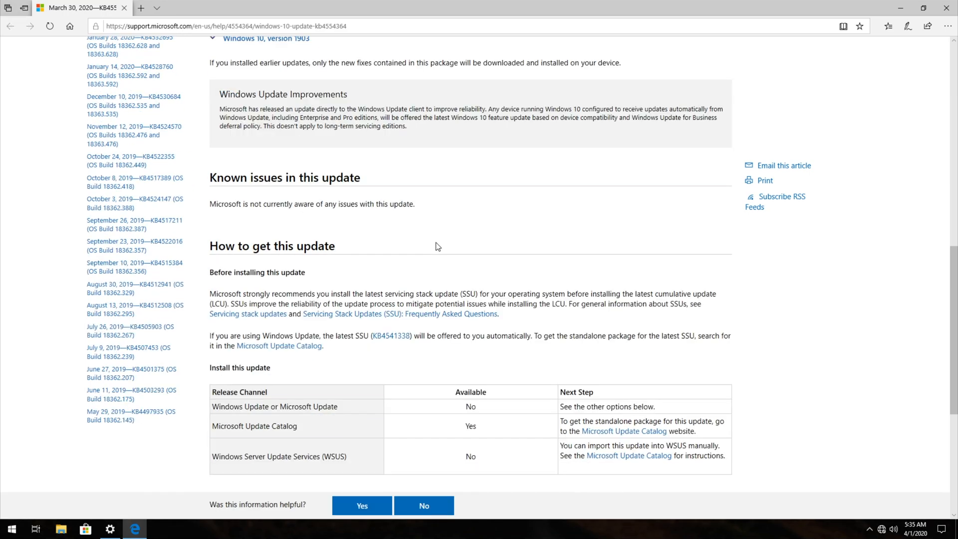
pyautogui.moveTo(287, 333)
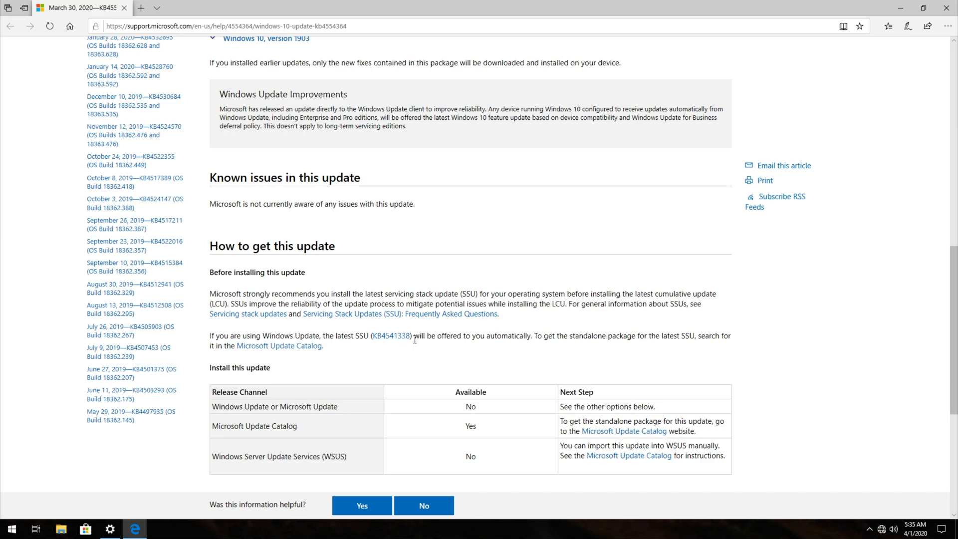
pyautogui.doubleClick(508, 335)
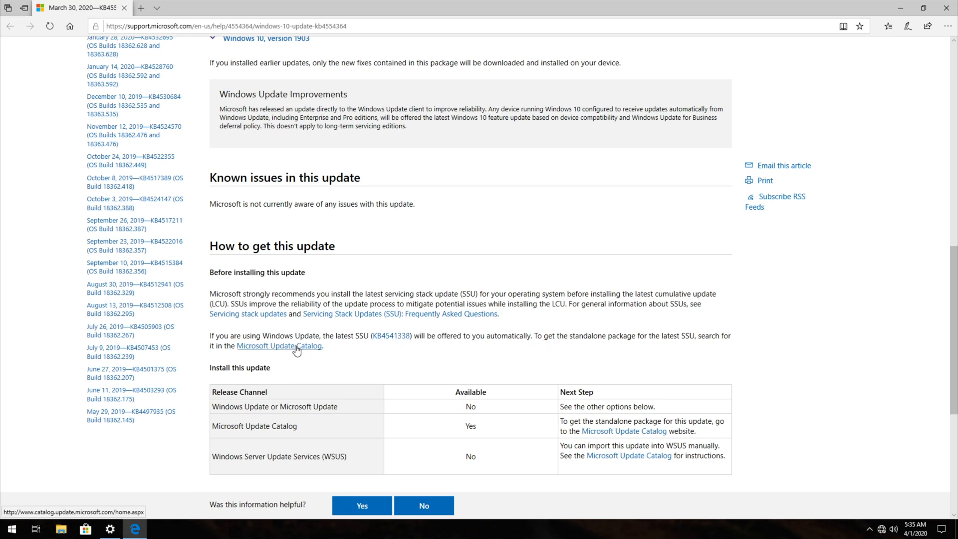
pyautogui.rightClick(279, 346)
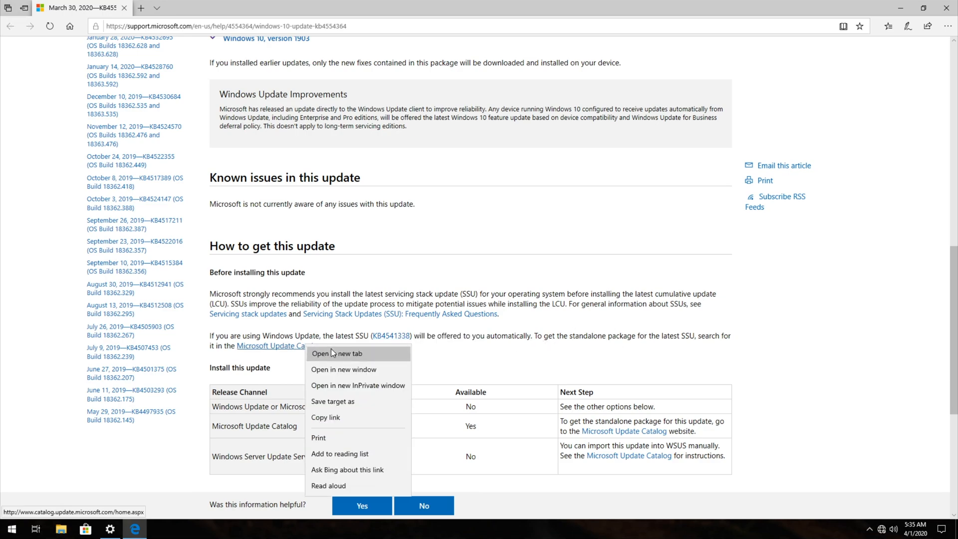
pyautogui.click(337, 354)
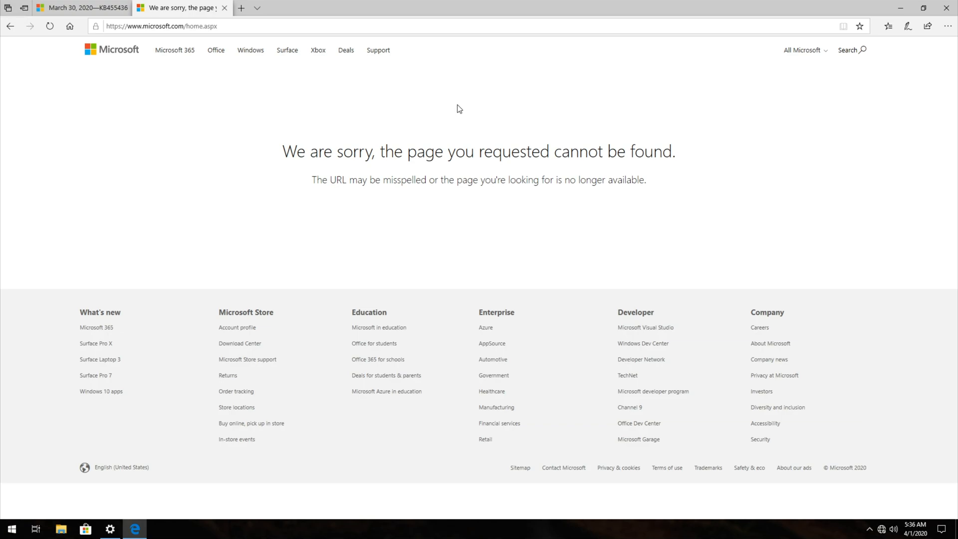
pyautogui.write('www.catalog.update.microsoft.com/home.aspx')
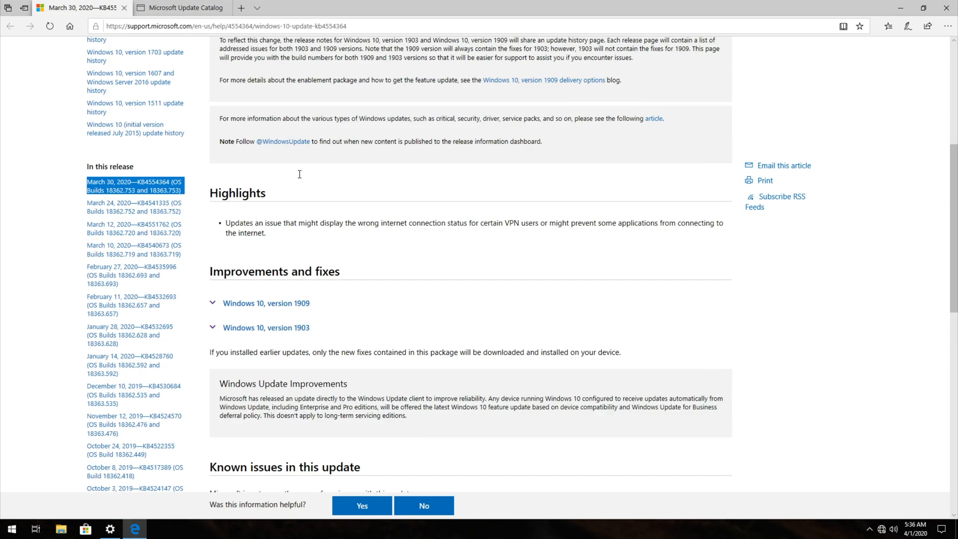
# Search the catalog for KB4554364 to list its ten cumulative update packages.
pyautogui.click(181, 7)
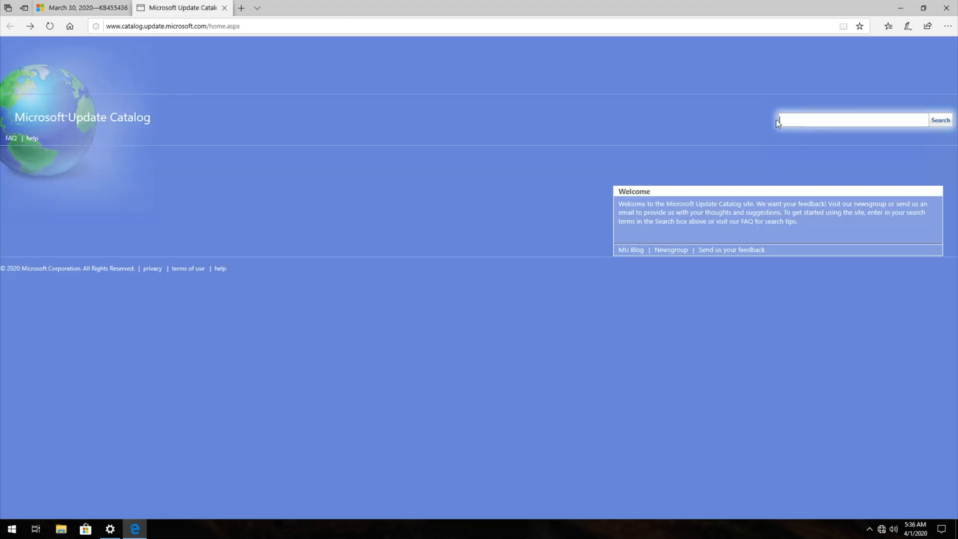
pyautogui.write('KB4554364')
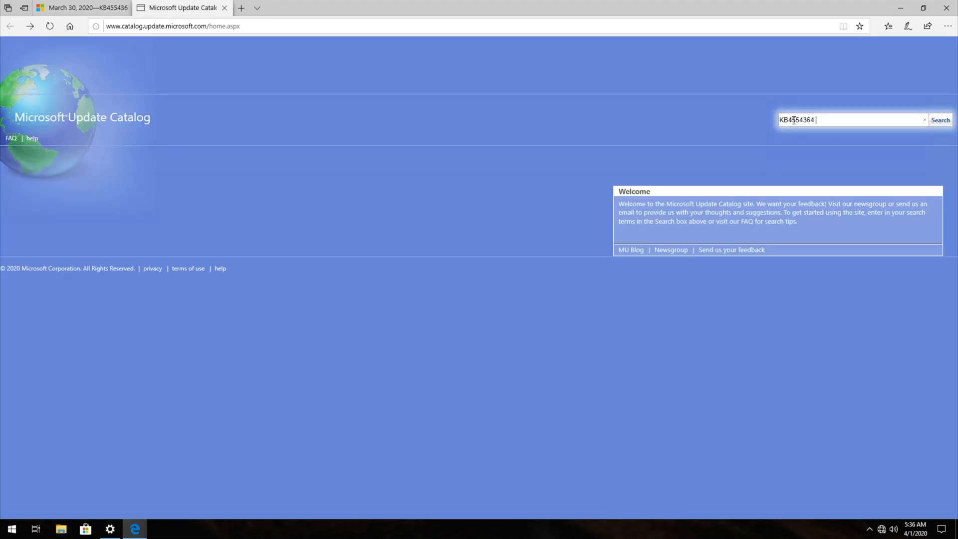
pyautogui.click(941, 119)
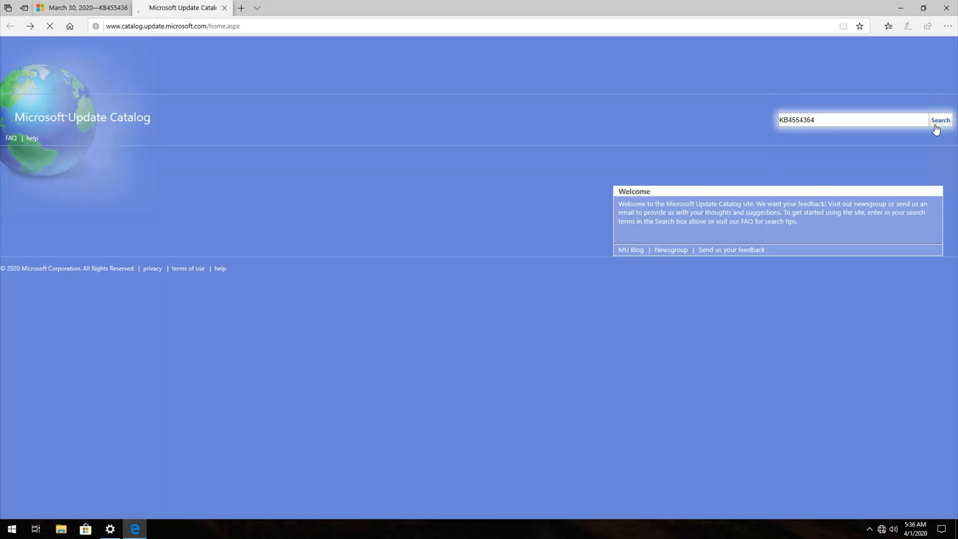
pyautogui.click(940, 120)
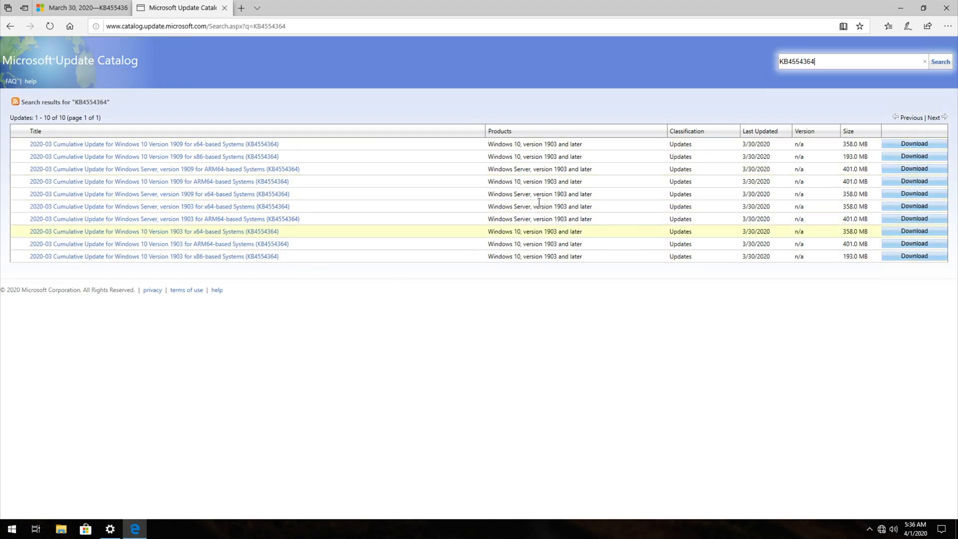
pyautogui.moveTo(317, 215)
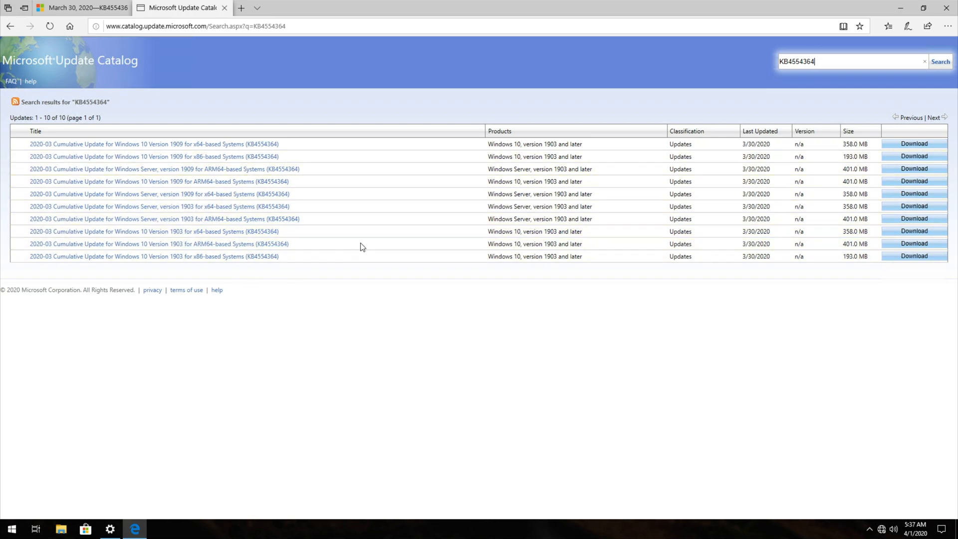
pyautogui.moveTo(352, 270)
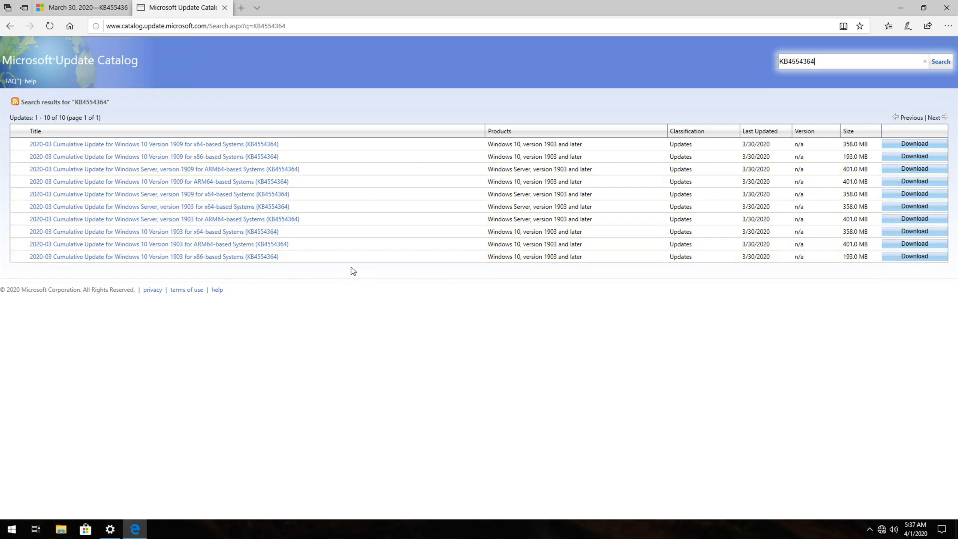
pyautogui.moveTo(177, 257)
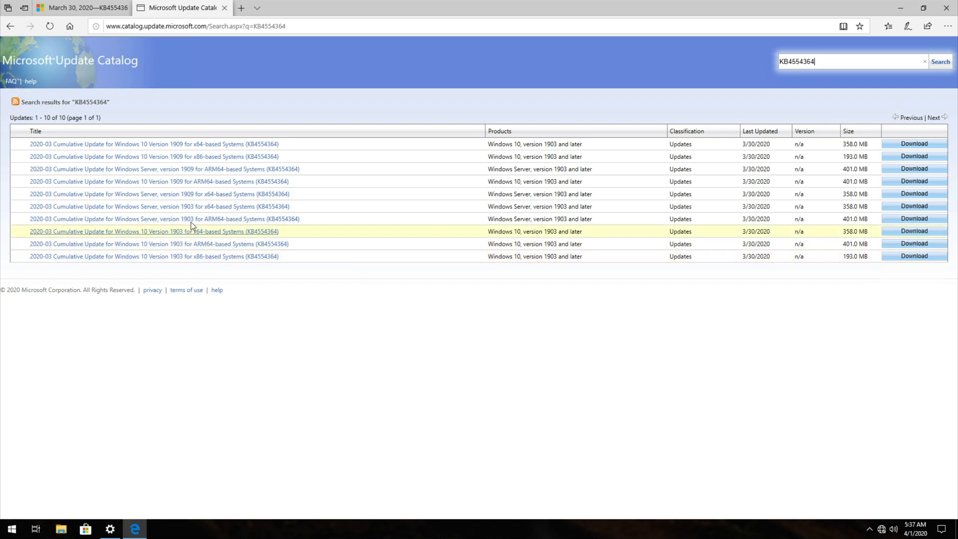
pyautogui.moveTo(178, 181)
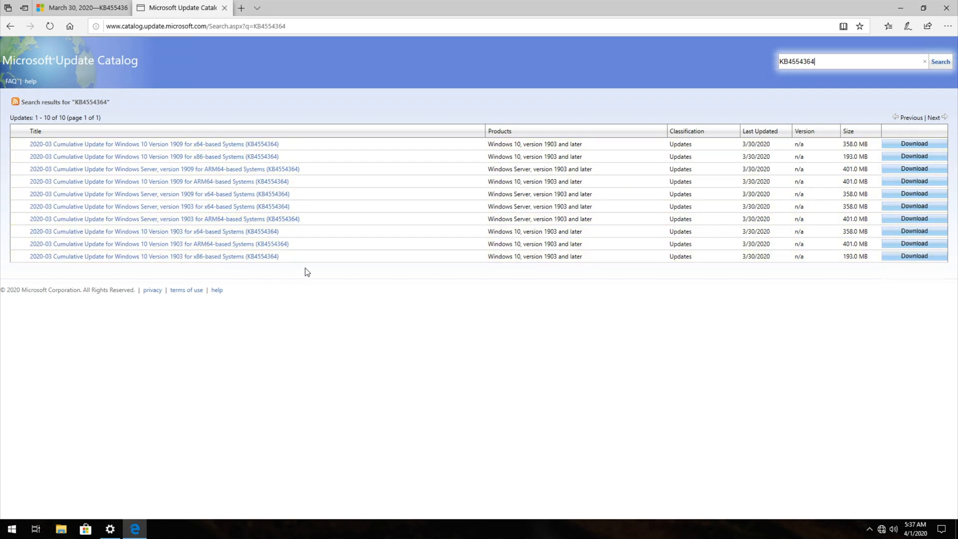
pyautogui.moveTo(313, 288)
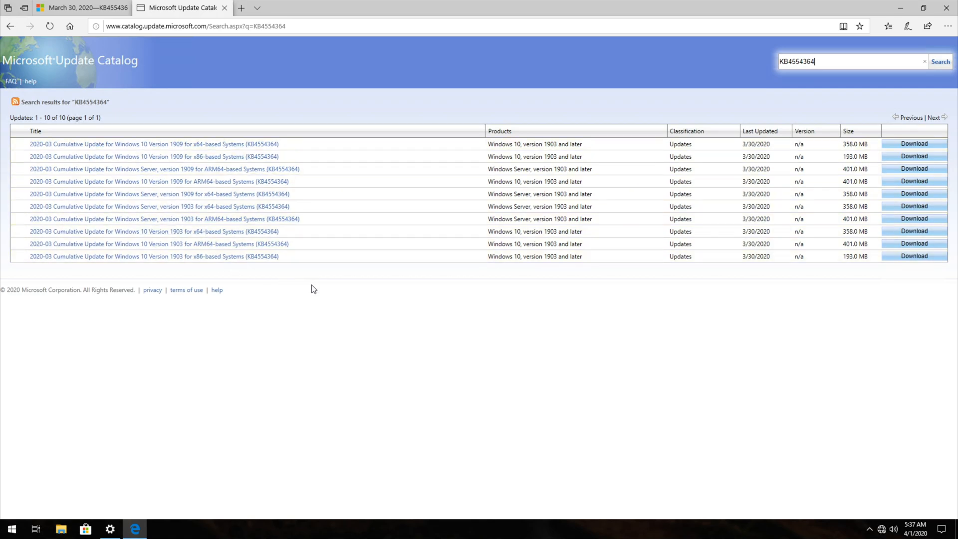
# Confirm in Settings > About that the PC runs 64-bit Windows 10 Pro version 1909, then close Settings.
pyautogui.click(11, 529)
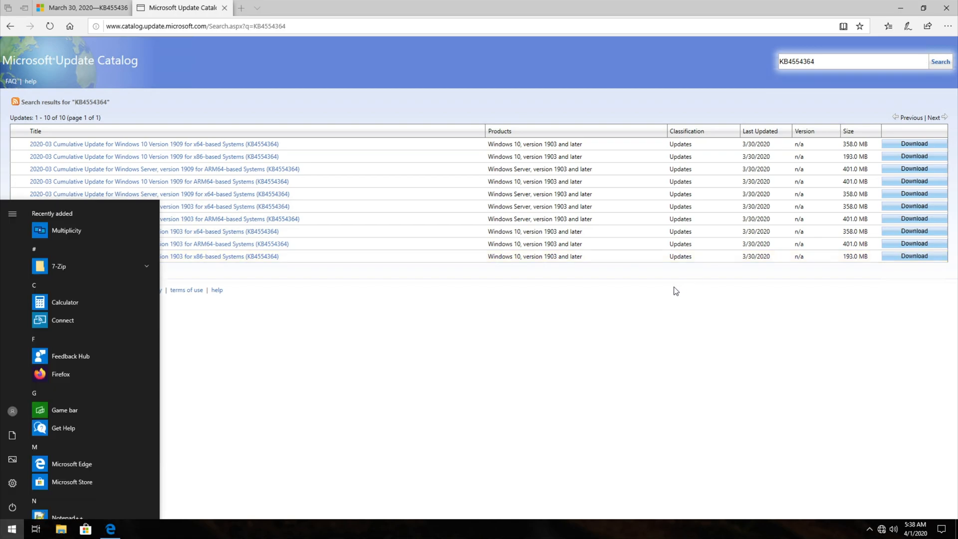
pyautogui.write('version')
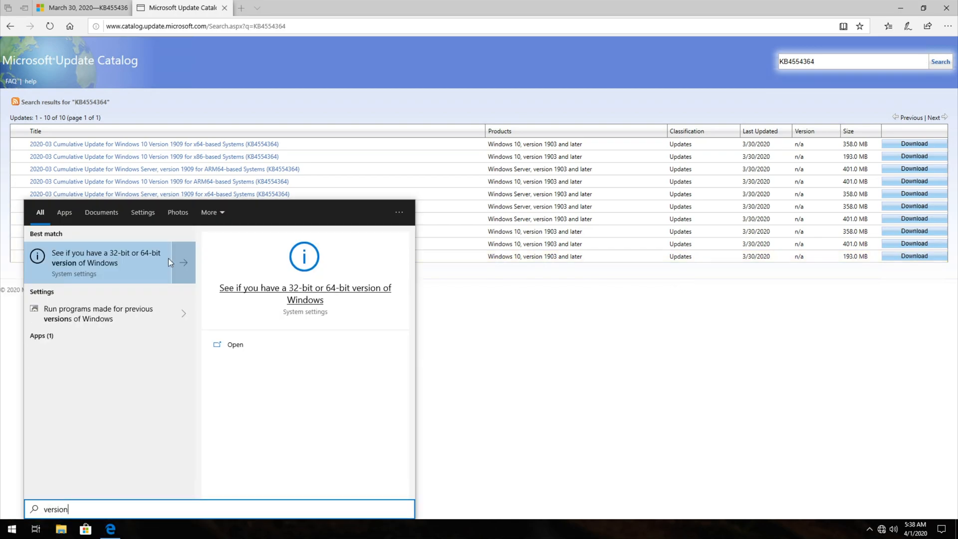
pyautogui.click(110, 262)
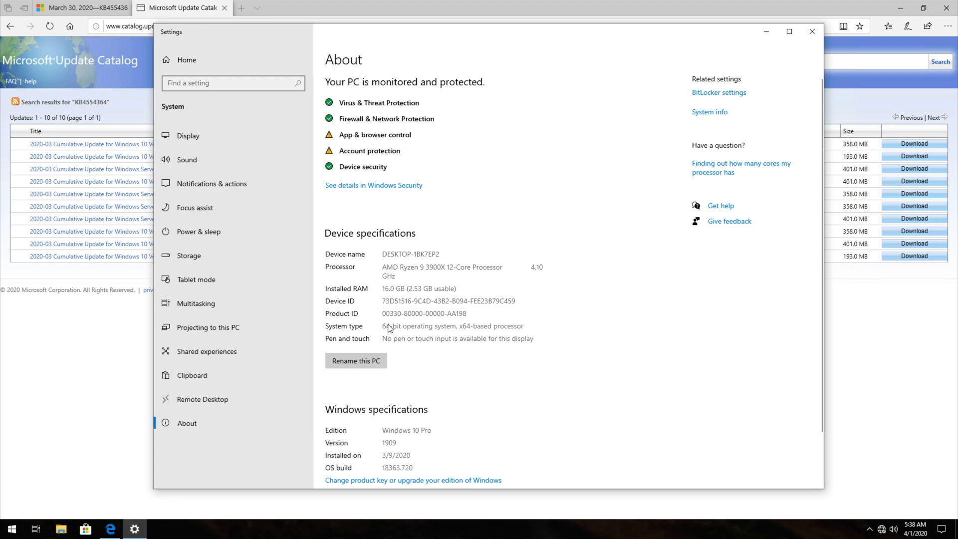
pyautogui.moveTo(436, 331)
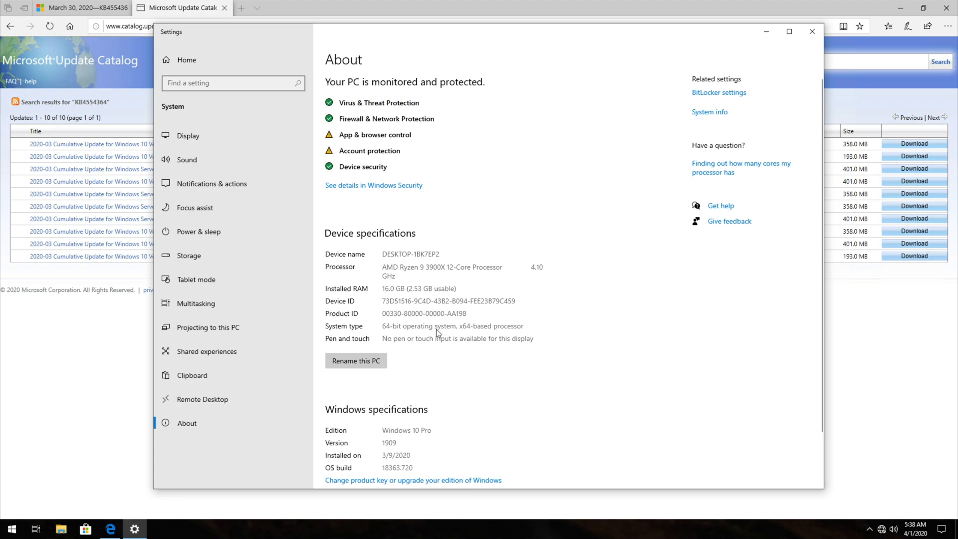
pyautogui.moveTo(421, 333)
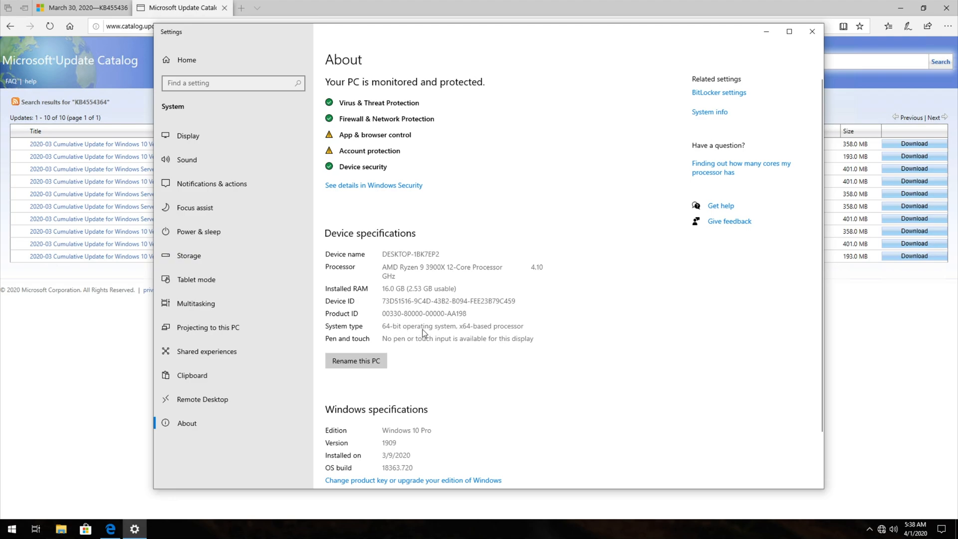
pyautogui.scroll(-3)
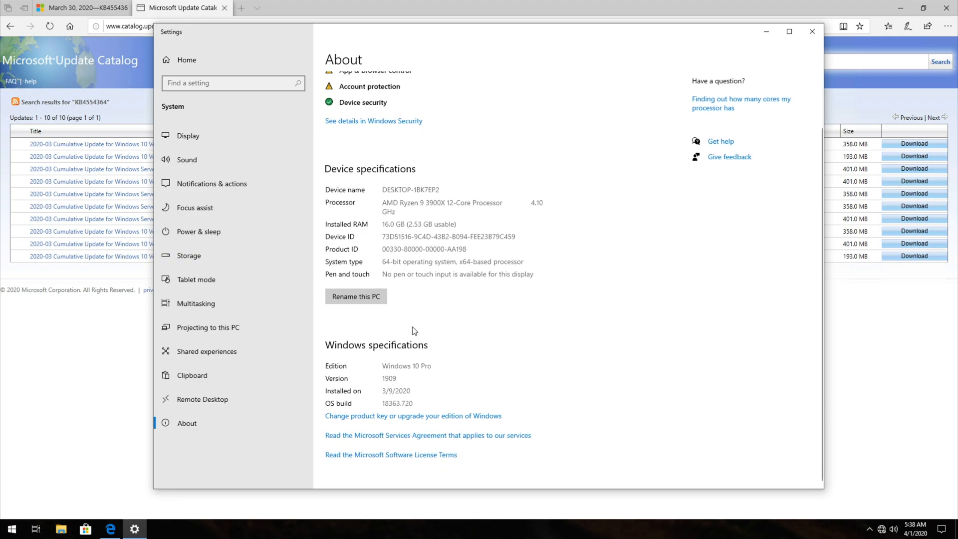
pyautogui.moveTo(374, 341)
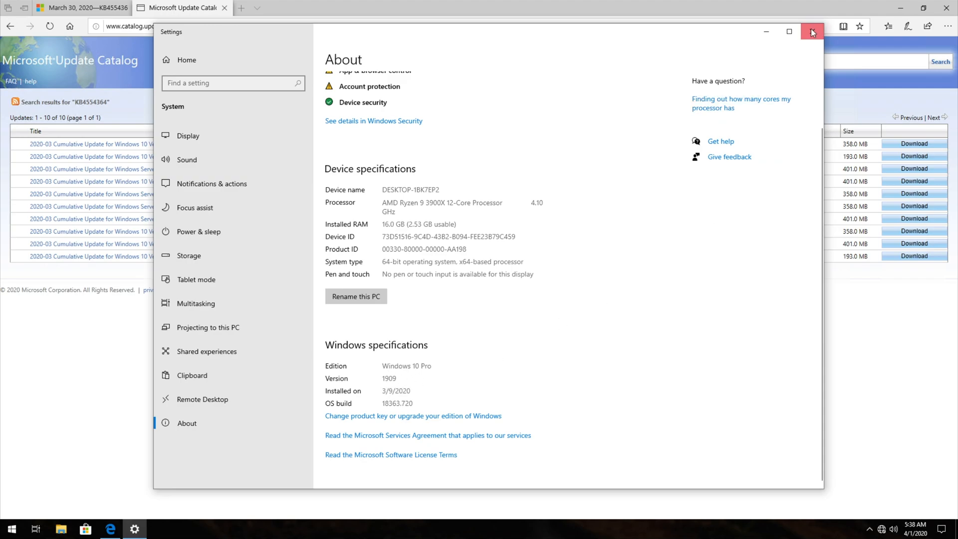
pyautogui.click(812, 32)
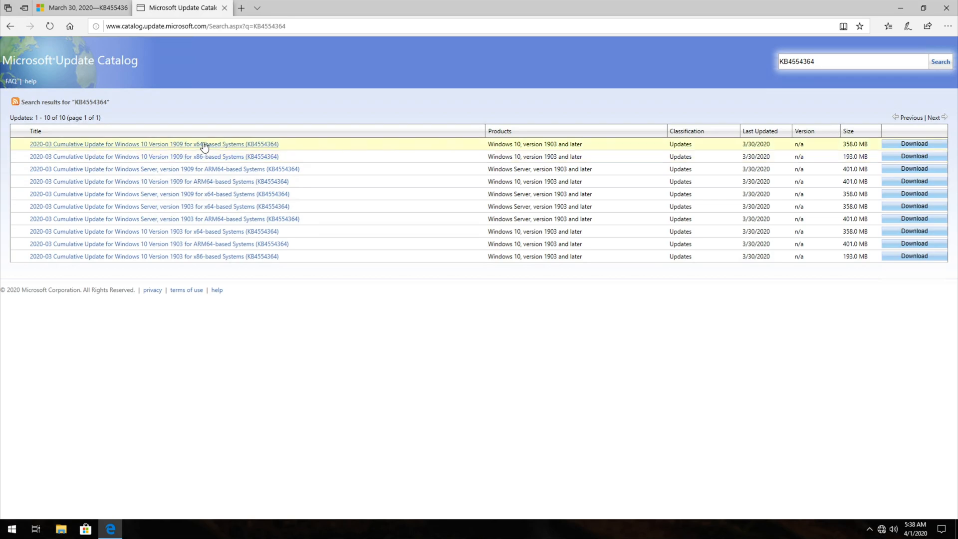
pyautogui.moveTo(222, 147)
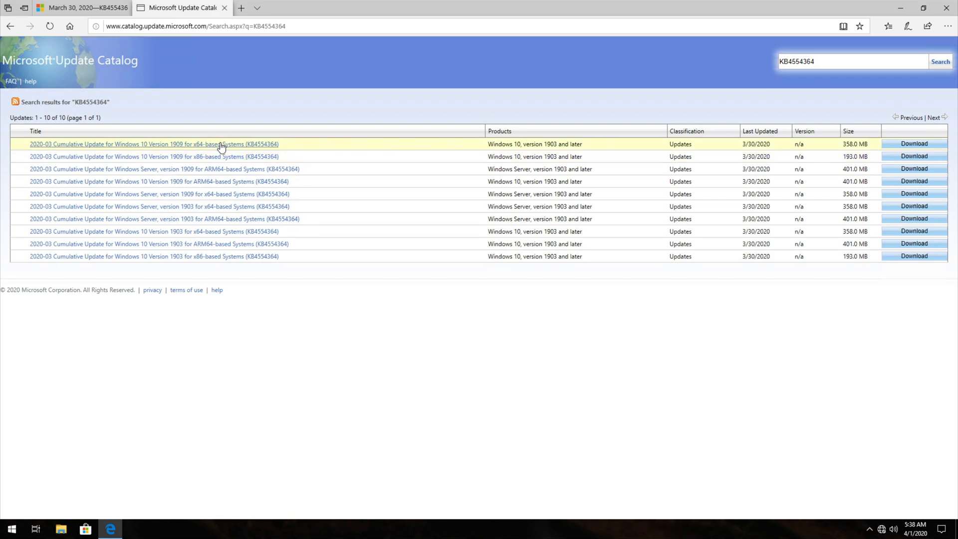
pyautogui.moveTo(218, 157)
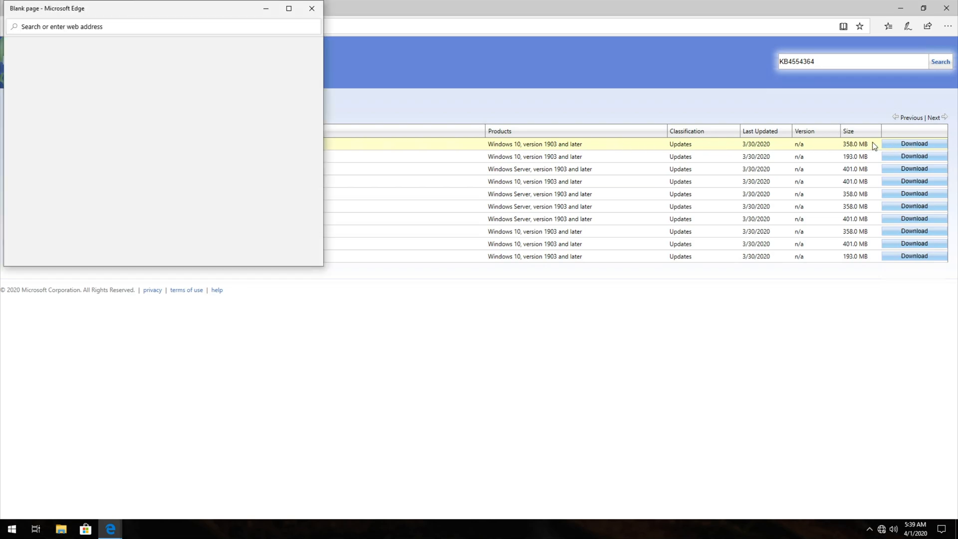
# Save the Windows 10 version 1909 x64 .msu package and show it in the Downloads folder.
pyautogui.click(914, 144)
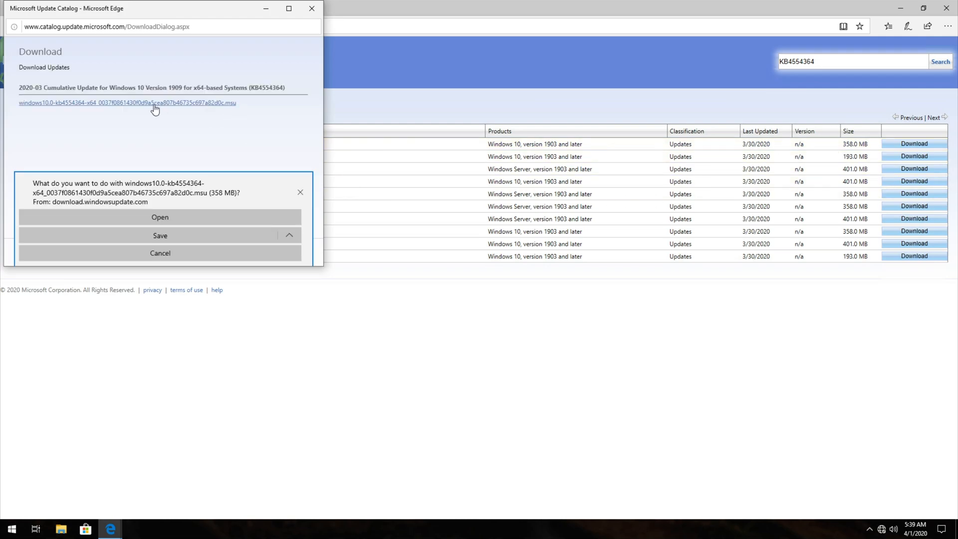
pyautogui.click(160, 235)
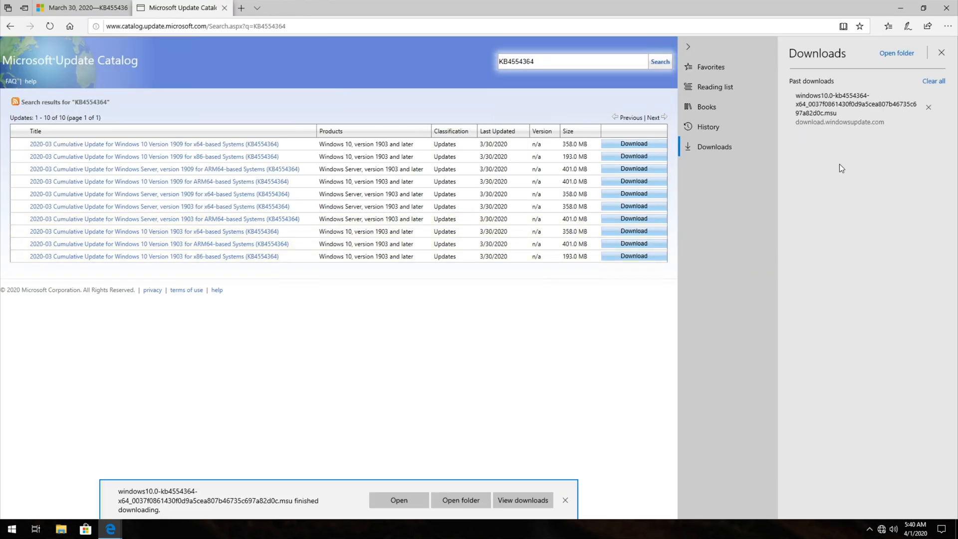
pyautogui.click(896, 53)
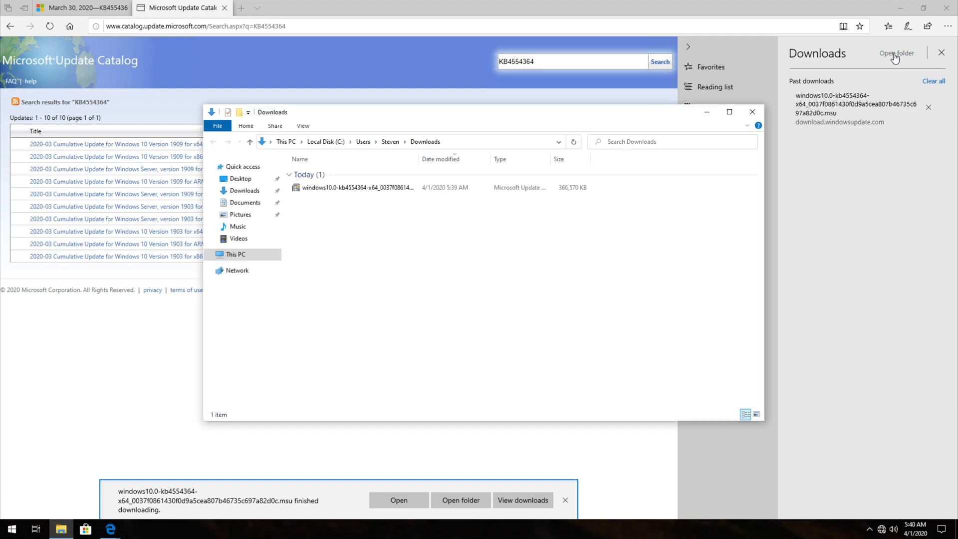
pyautogui.moveTo(921, 18)
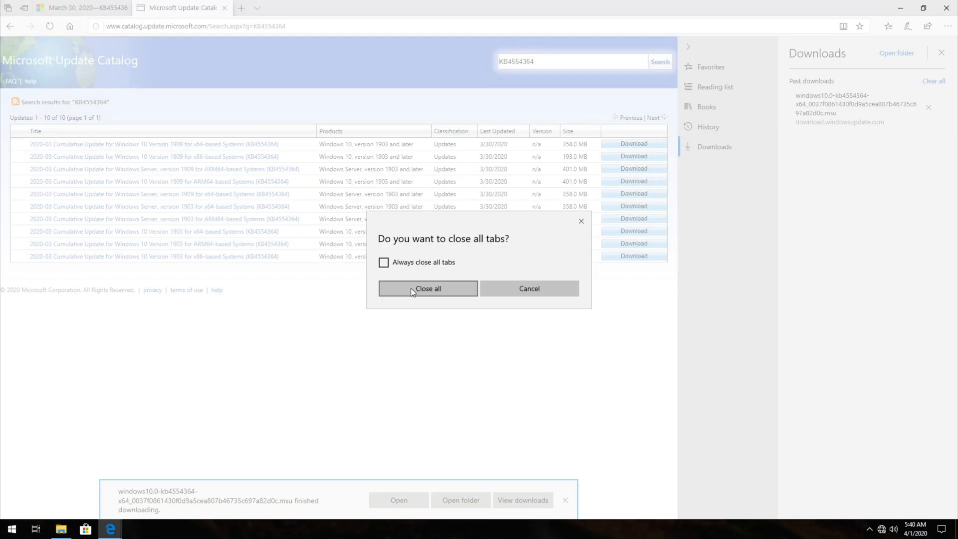
# Run the KB4554364 .msu with the Standalone Installer, confirm Yes and choose Restart Now.
pyautogui.click(428, 288)
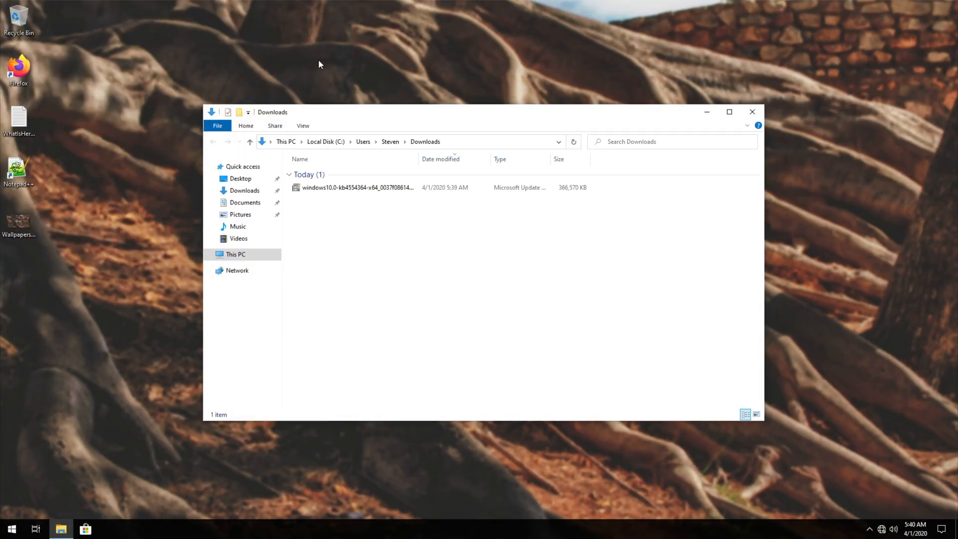
pyautogui.click(357, 187)
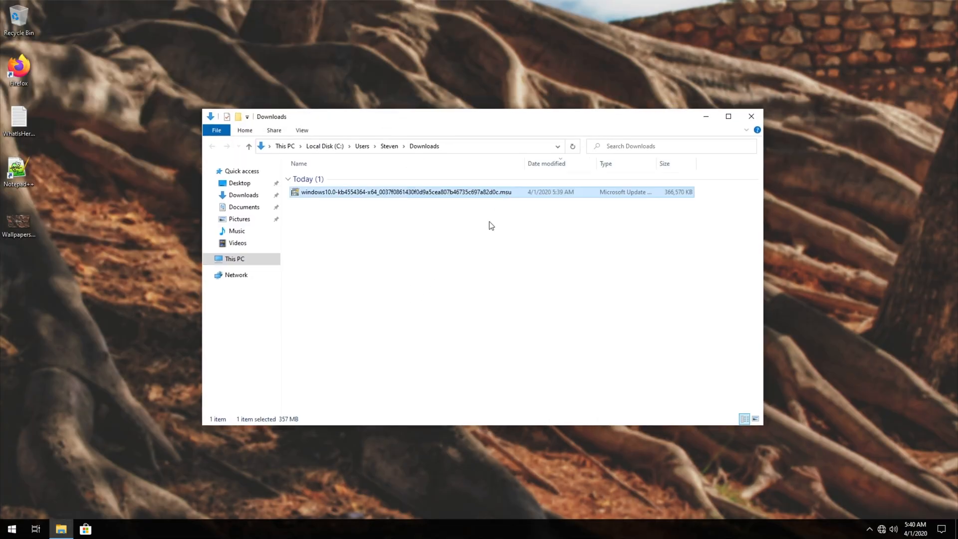
pyautogui.moveTo(507, 194)
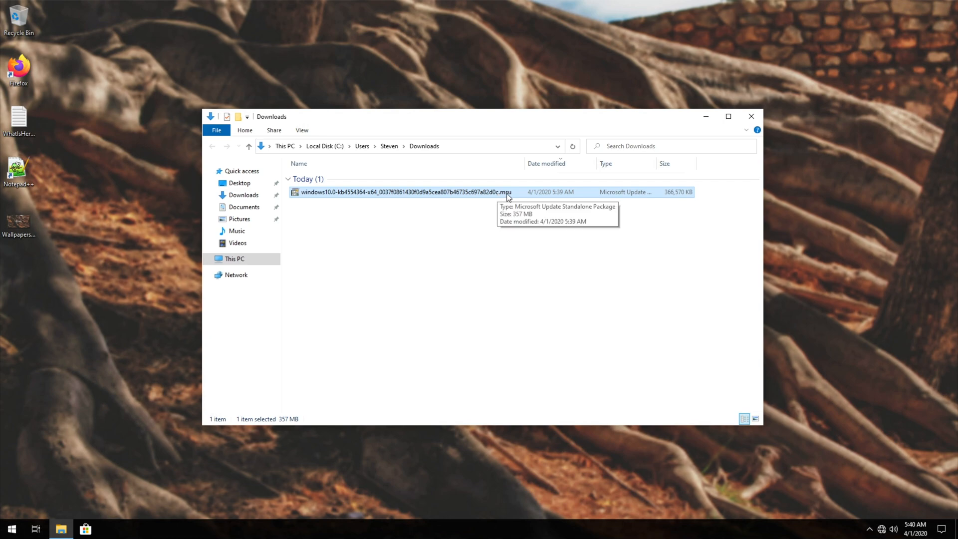
pyautogui.doubleClick(402, 191)
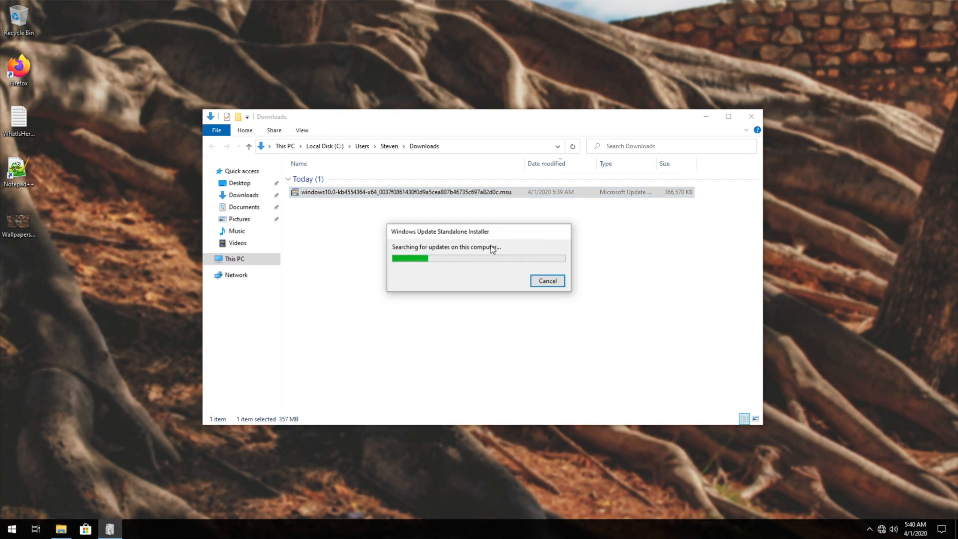
pyautogui.moveTo(478, 350)
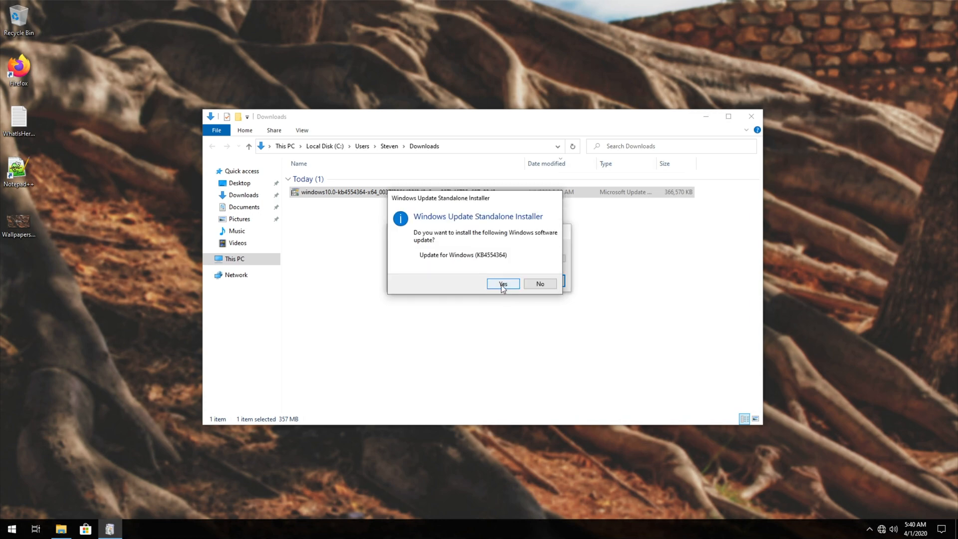
pyautogui.click(502, 284)
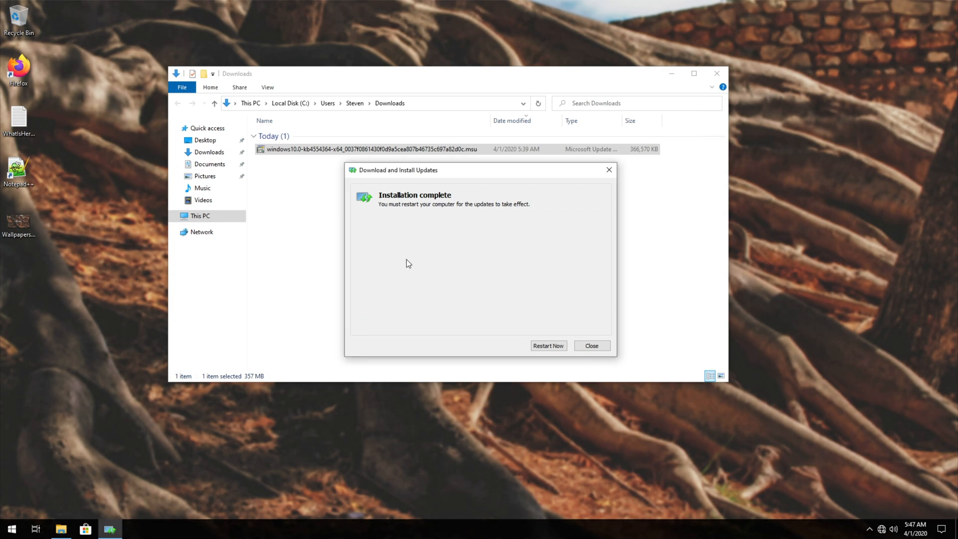
pyautogui.click(548, 346)
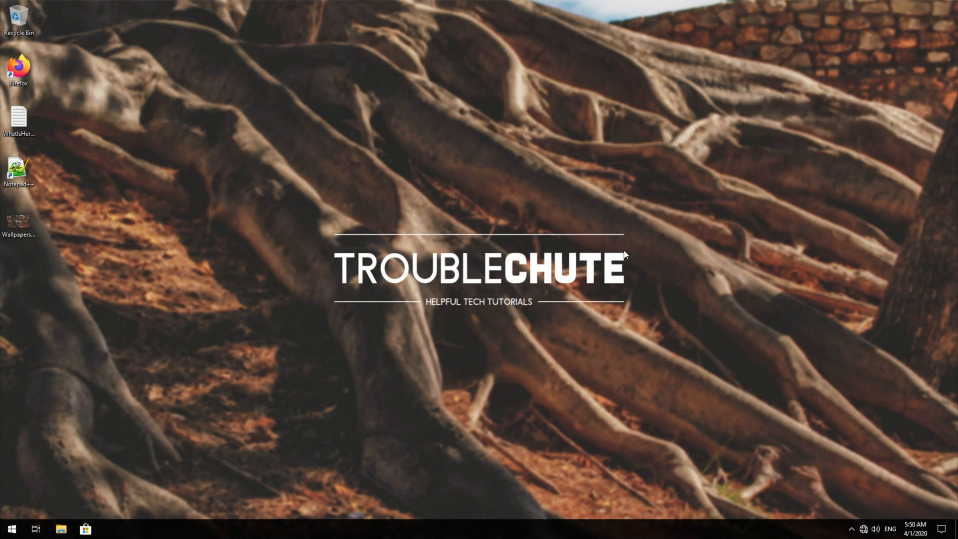
pyautogui.moveTo(819, 237)
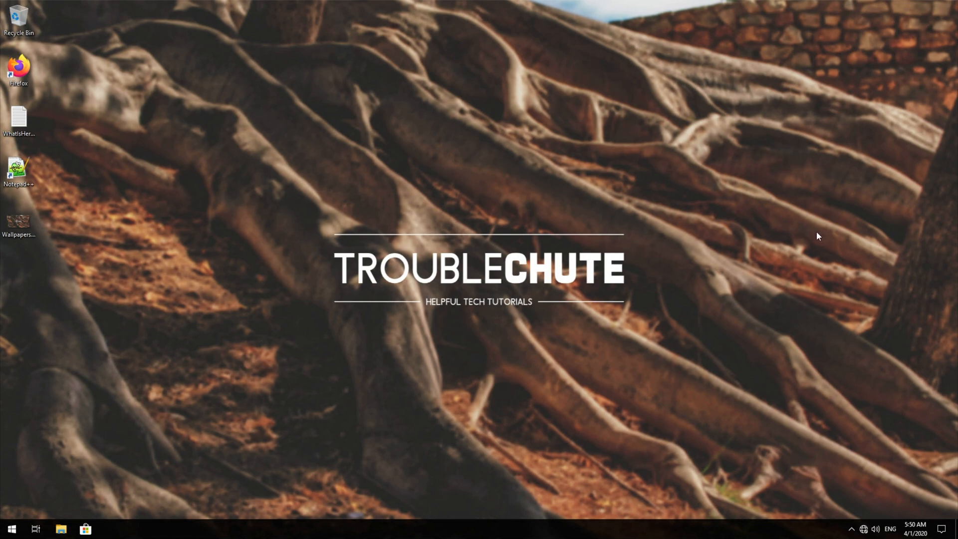
pyautogui.moveTo(512, 304)
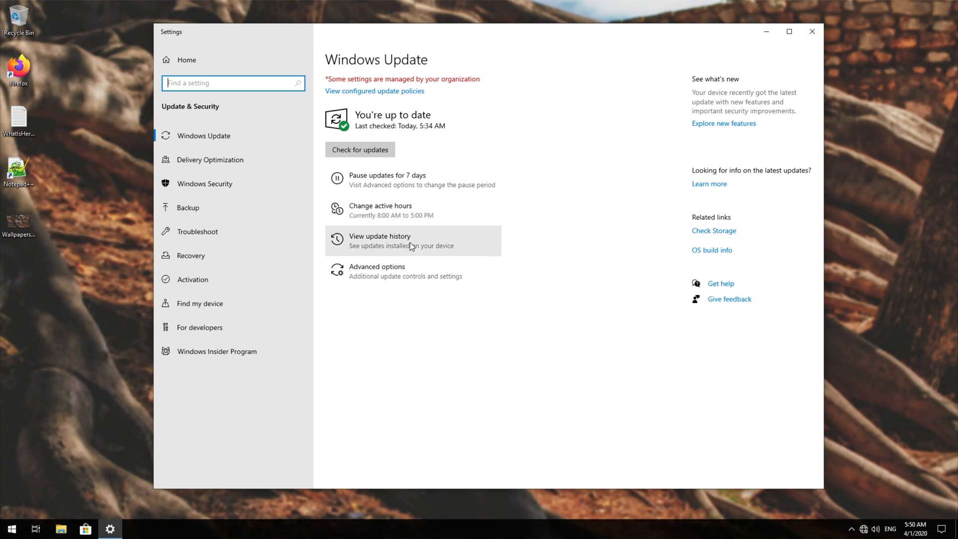
# Maximize View update history showing KB4554364 successfully installed on 4/1/2020.
pyautogui.click(379, 240)
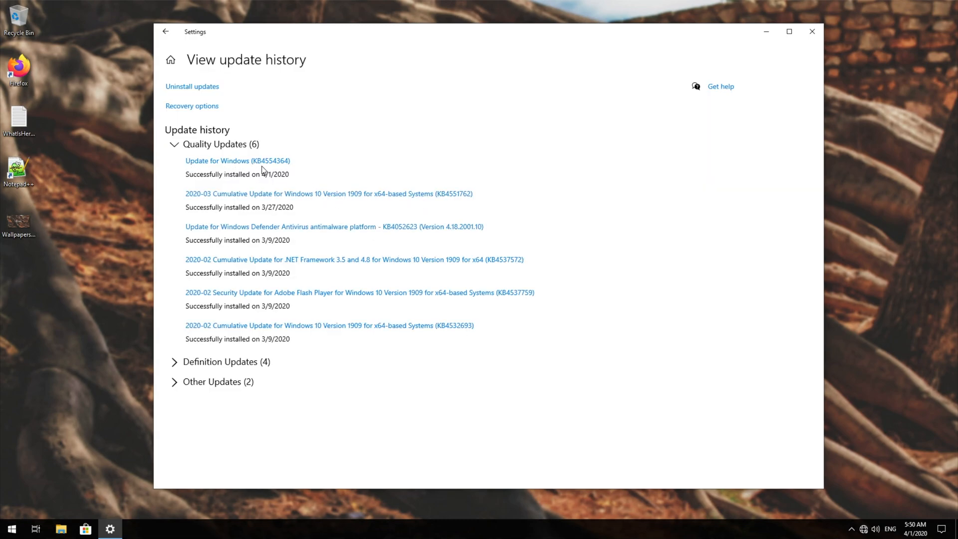
pyautogui.moveTo(403, 191)
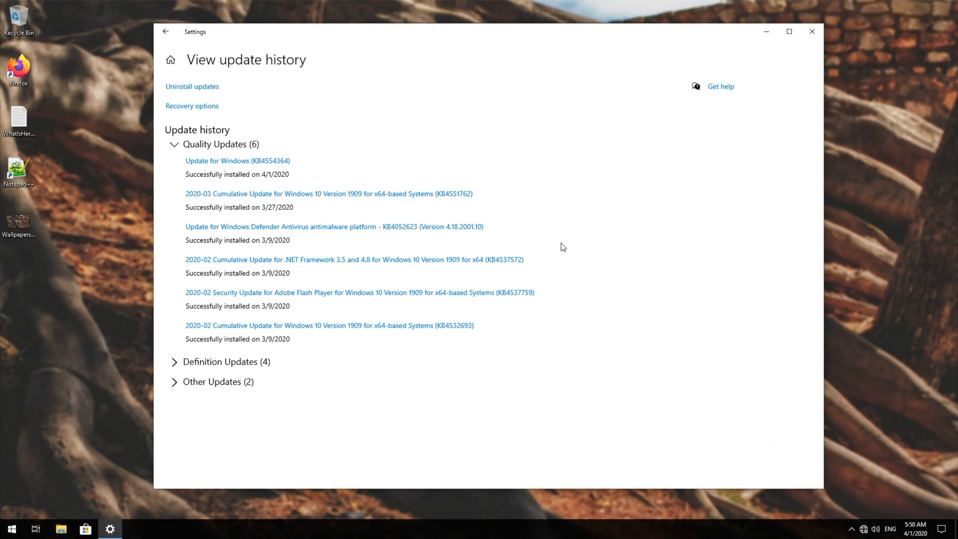
pyautogui.click(788, 31)
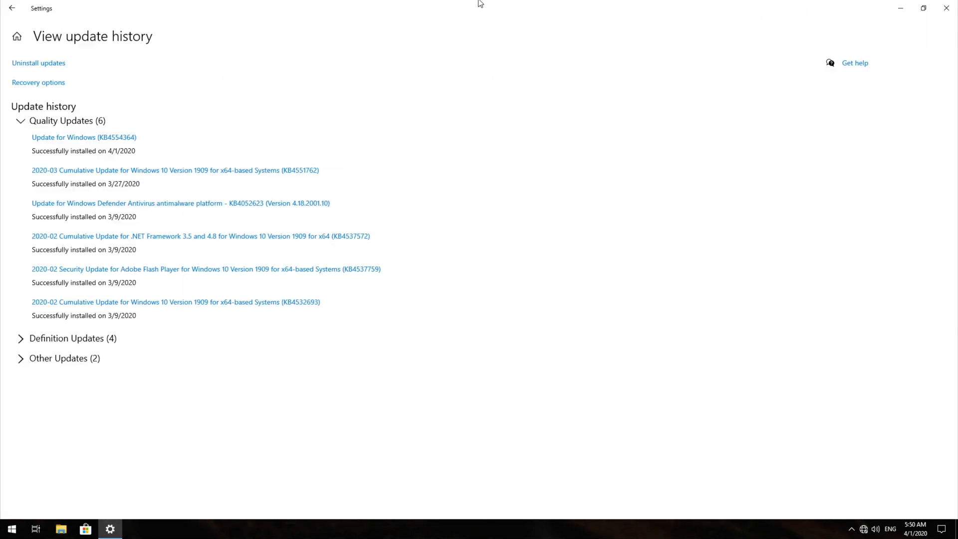
pyautogui.moveTo(514, 166)
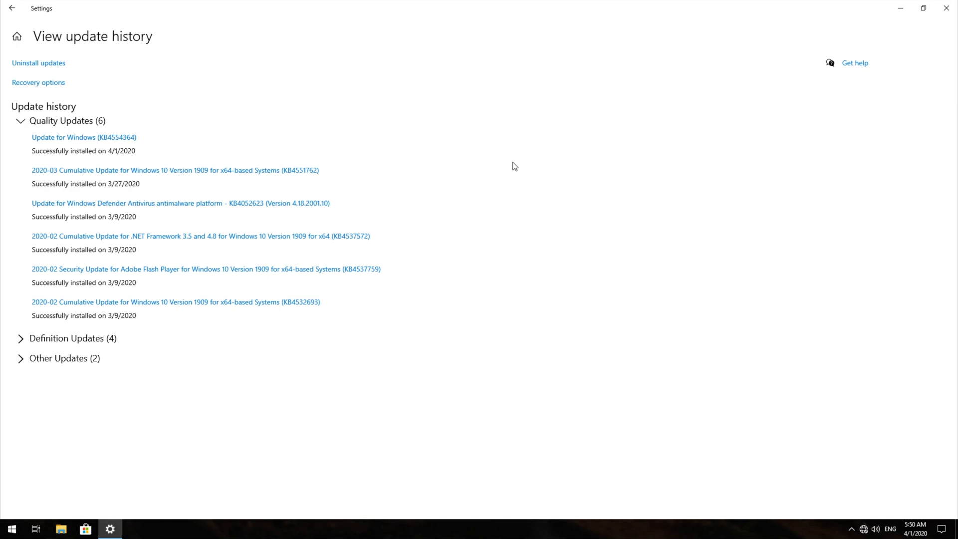